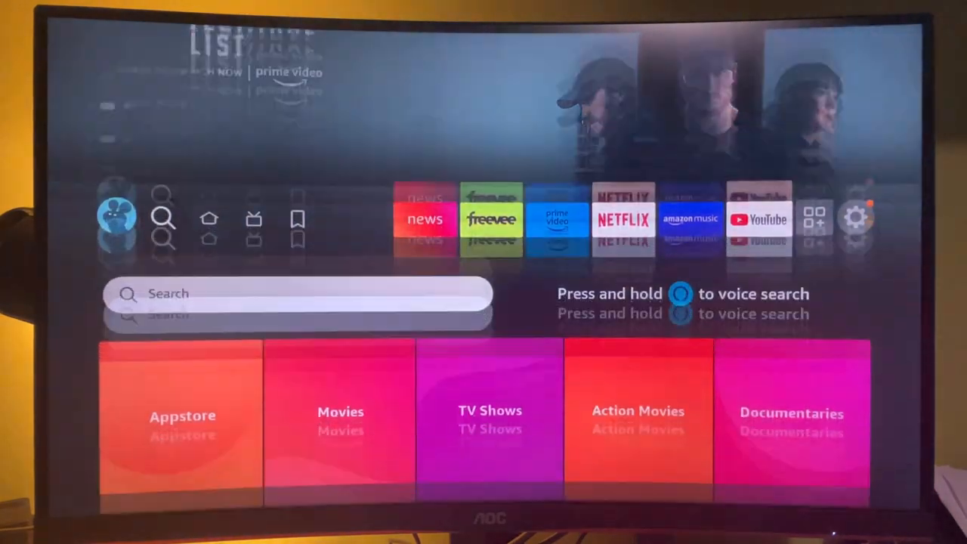
- Start a text search and enter the letters so the query reads 'Air'
click(299, 294)
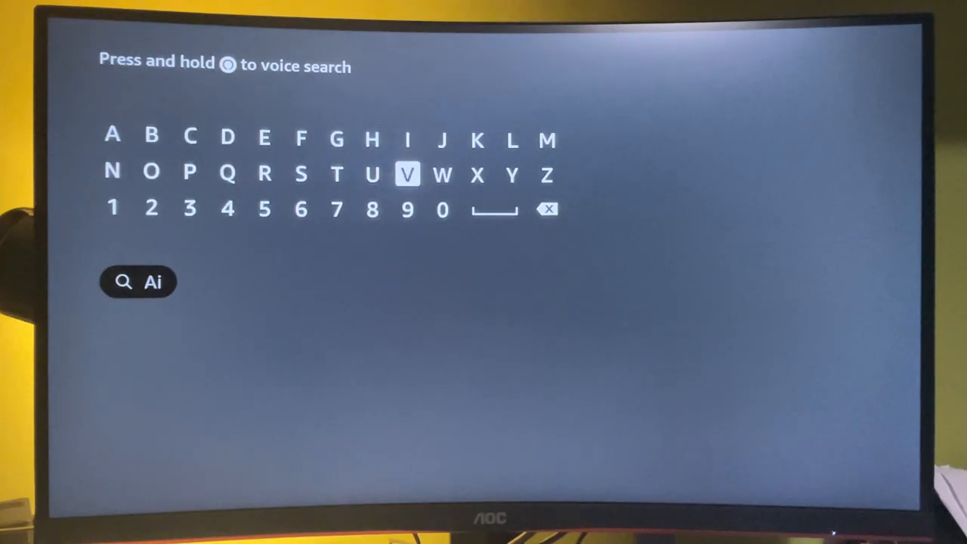
click(301, 174)
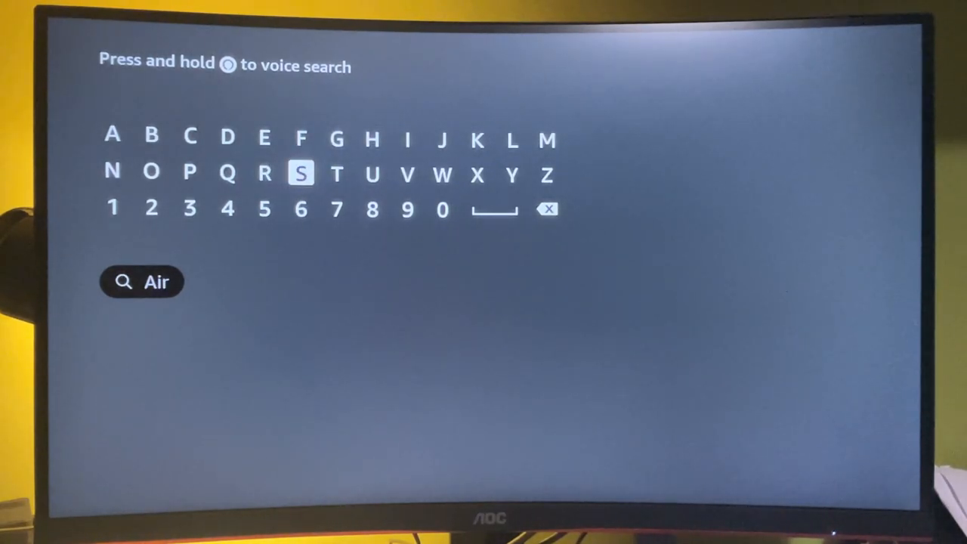